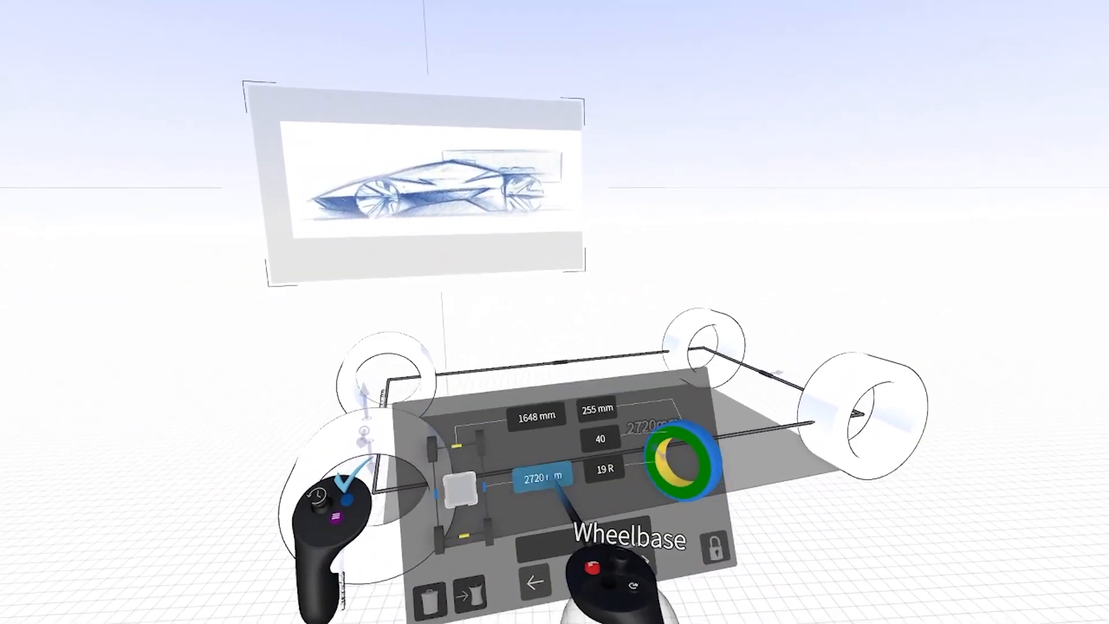
- Select the wheelbase dimension in the wheel template panel to set it to 2720 mm
left_click(543, 478)
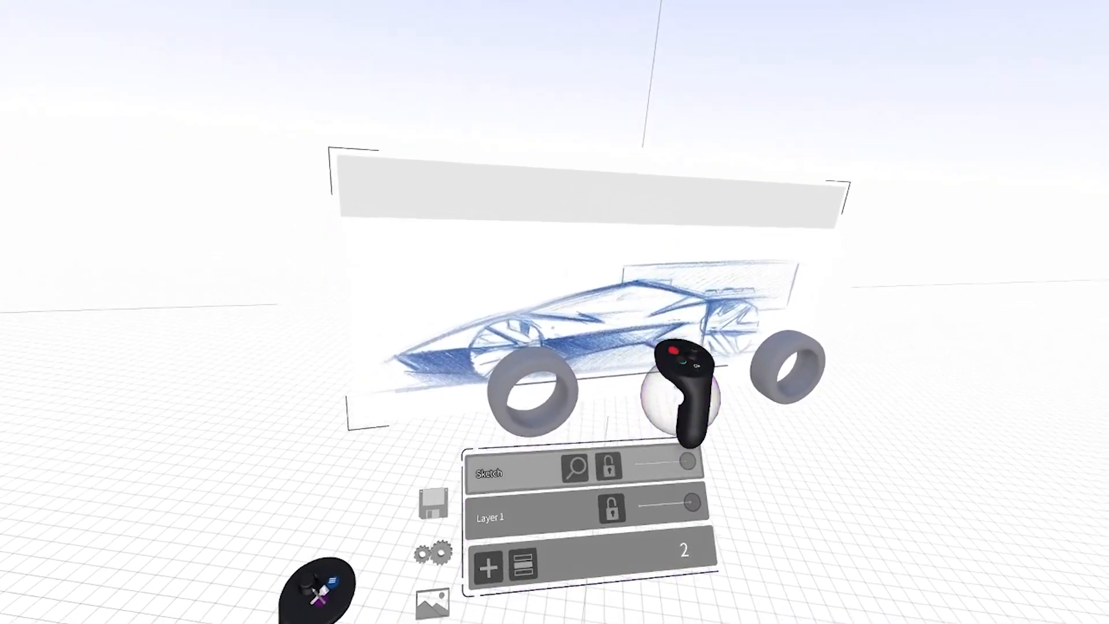
- Create the new layer for the car sketch in the Layers panel
left_click(489, 567)
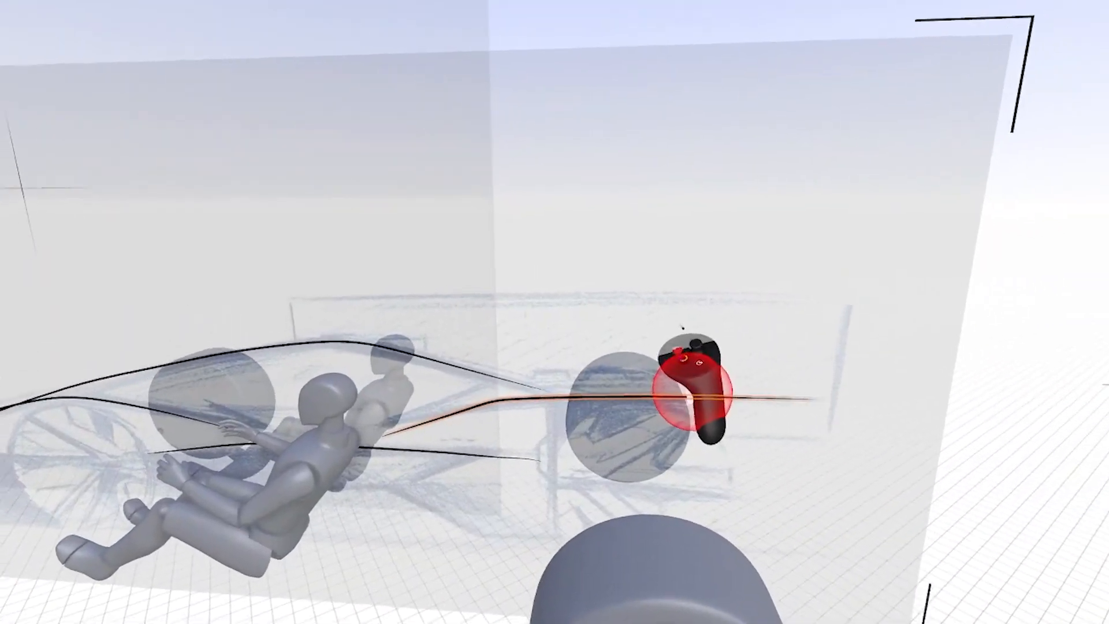
- Ink a low body-side character line from the front wheel rearward past both mannequins
left_click_drag(707, 389, 494, 424)
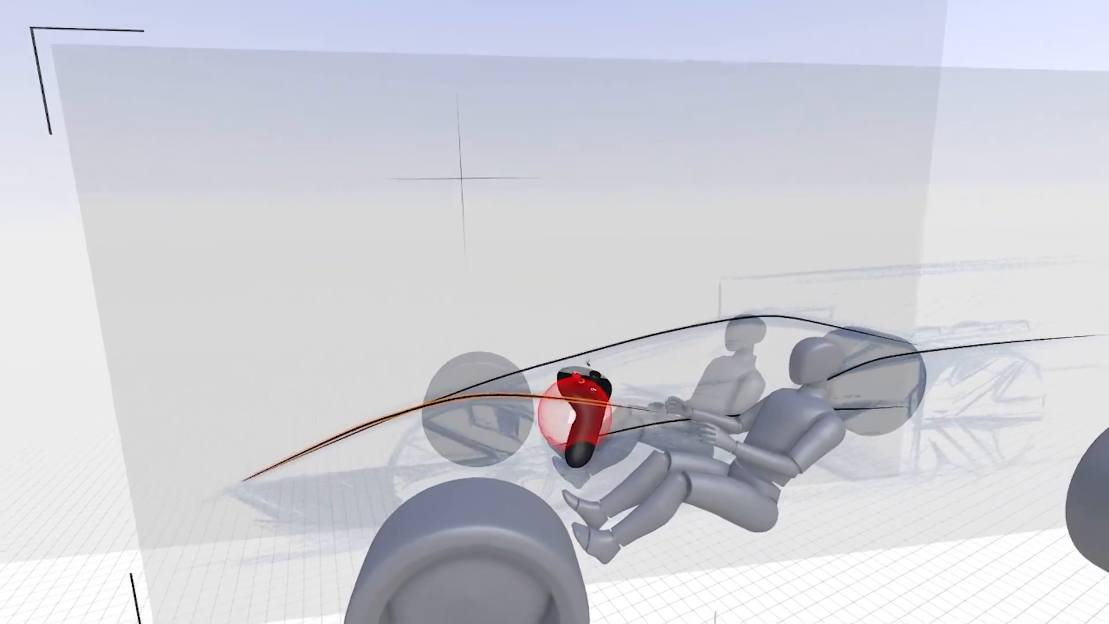